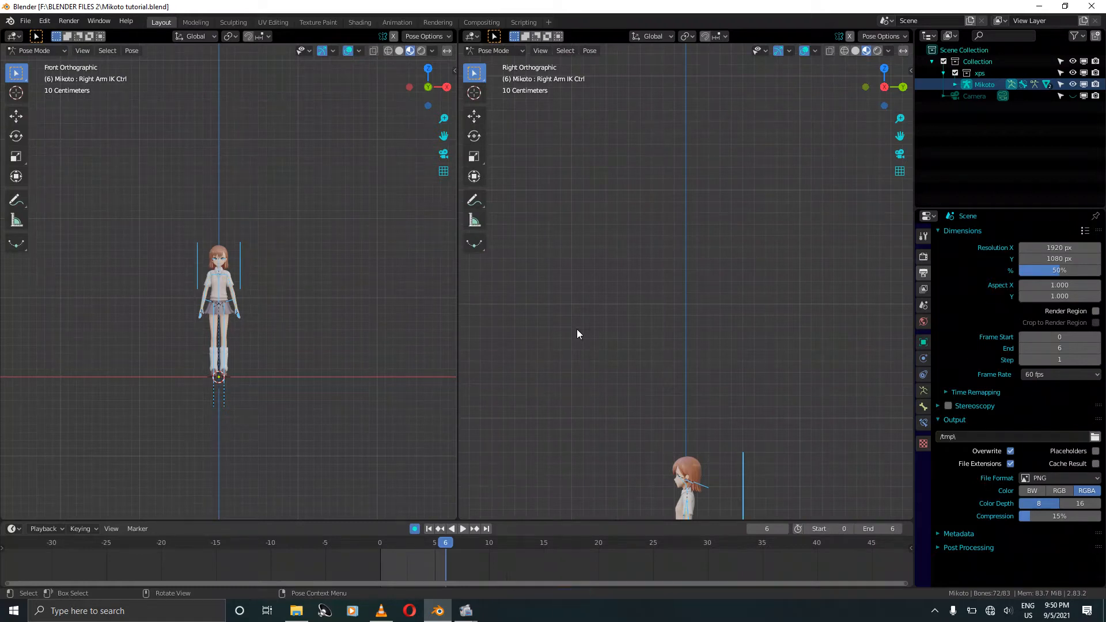
mouse_move(565, 376)
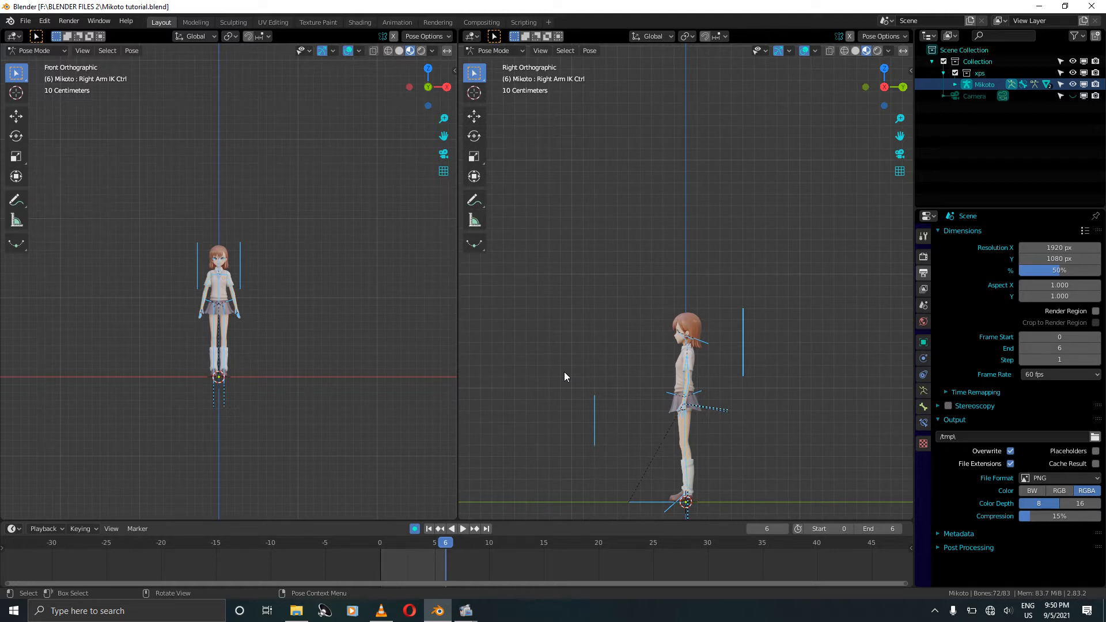
mouse_move(496, 304)
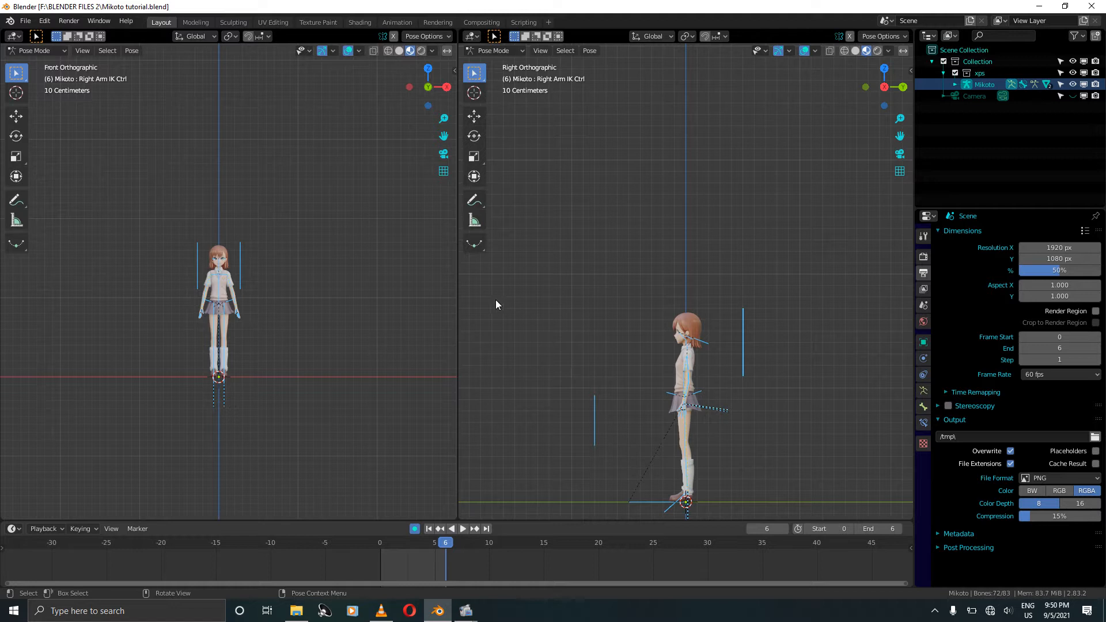
Insert LocRotScale keyframes on all bones of the standing idle pose at frame 6
key("i")
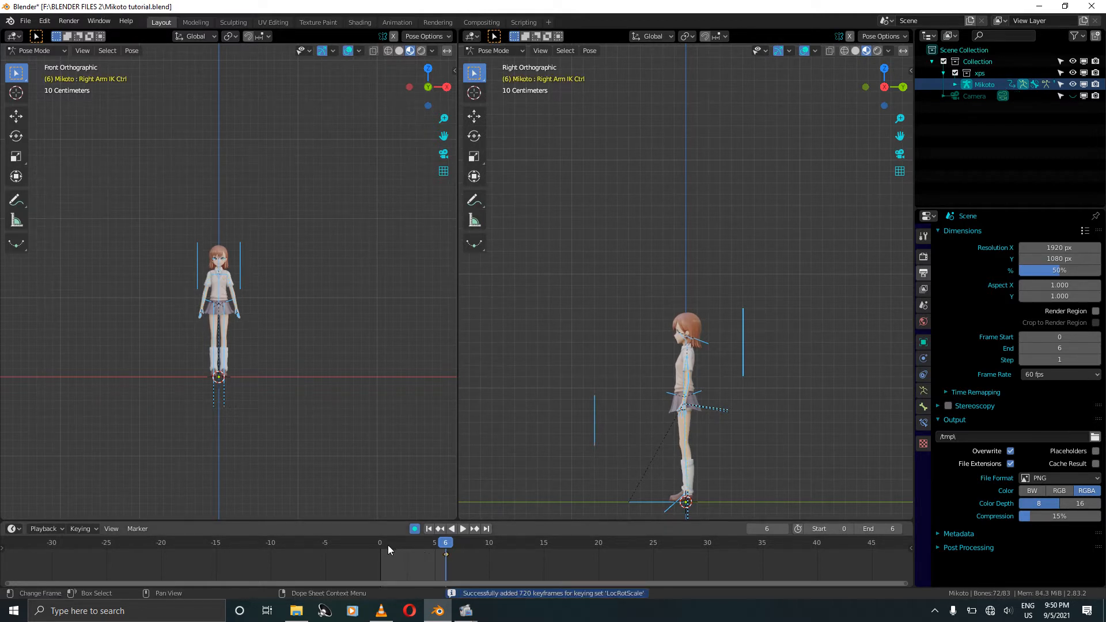
At frame 0, raise the whole Mikoto rig high along Z
left_click(379, 542)
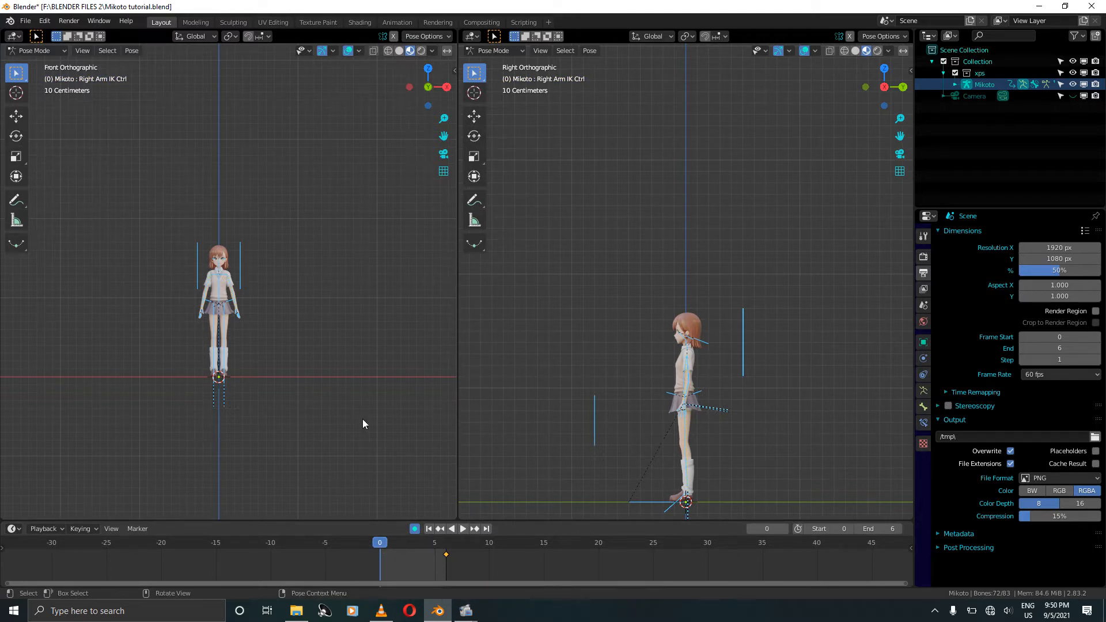
key("g")
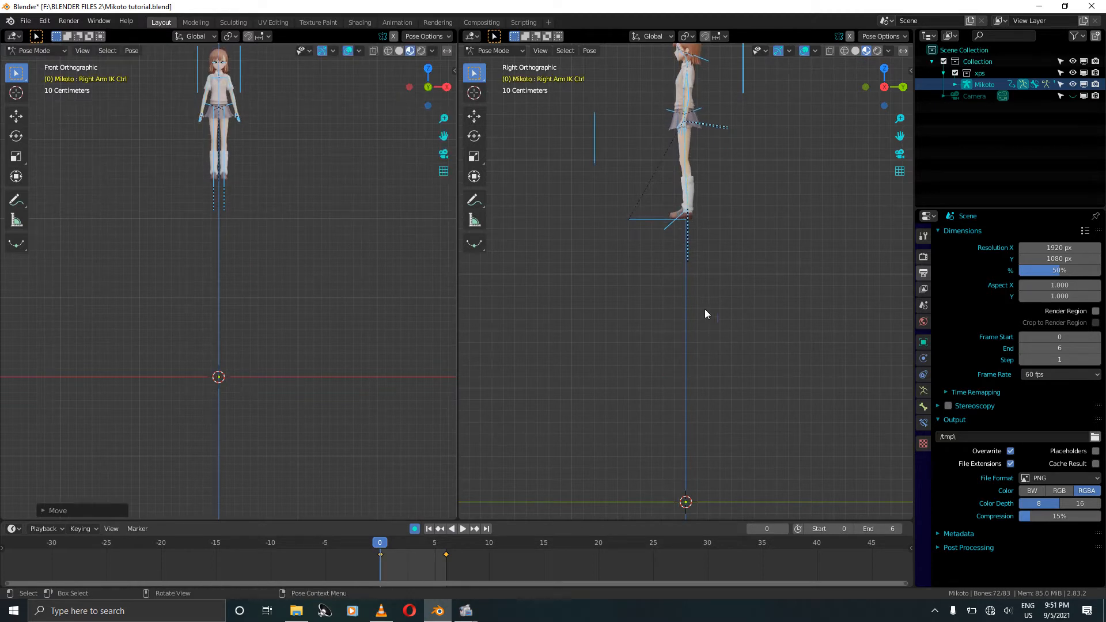
mouse_move(694, 254)
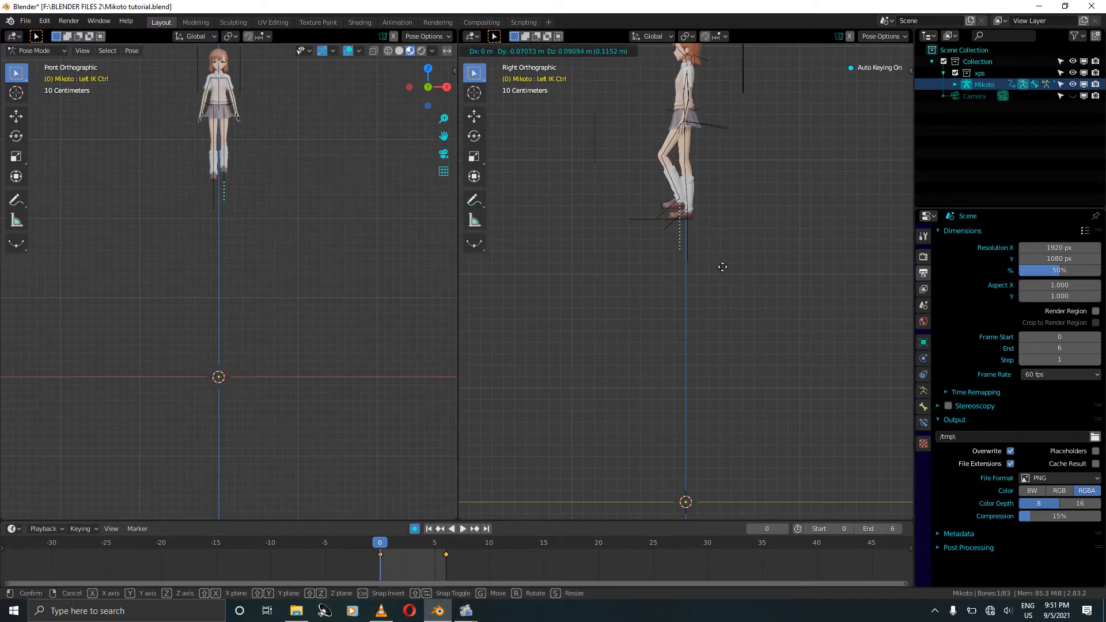
Lift the left knee, tilt the hips back and raise the arm controls overhead
left_click_drag(723, 267, 693, 228)
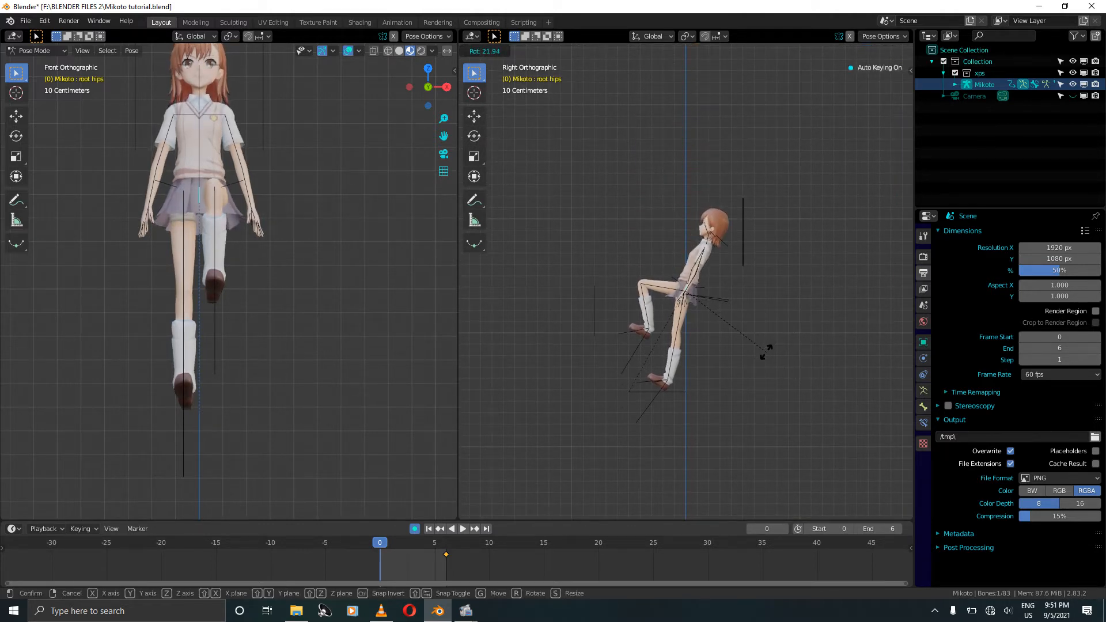
left_click(705, 243)
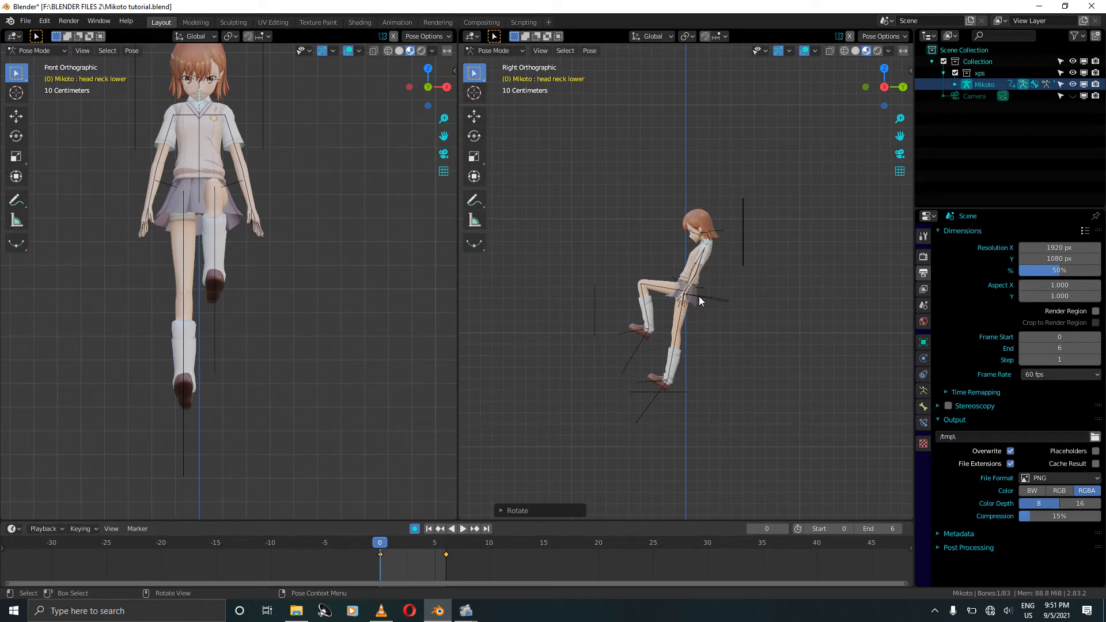
left_click(698, 296)
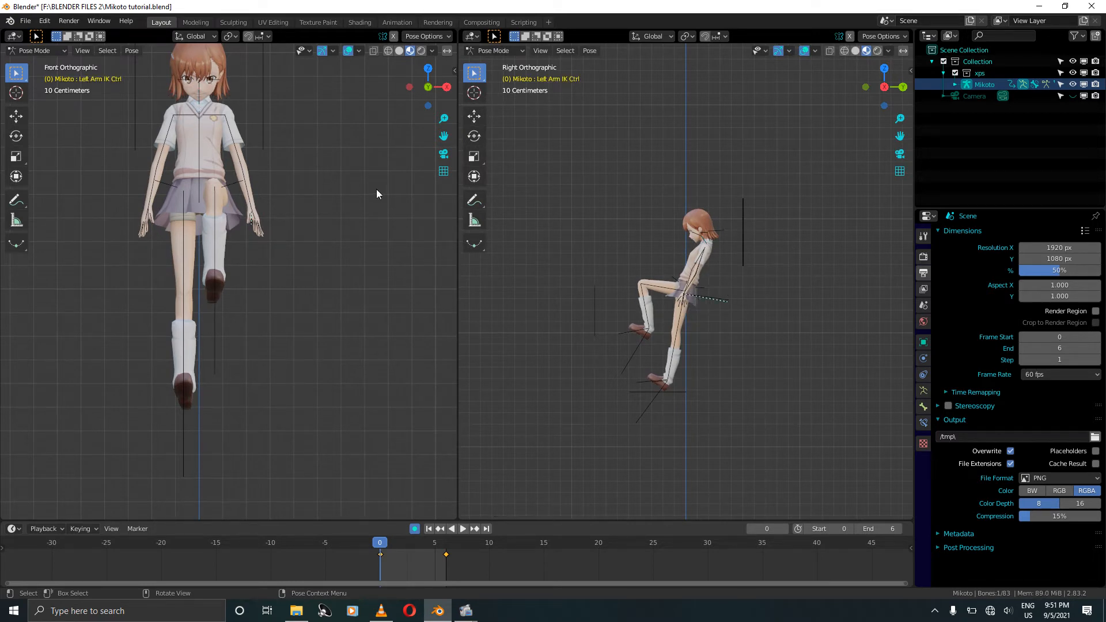
key("g")
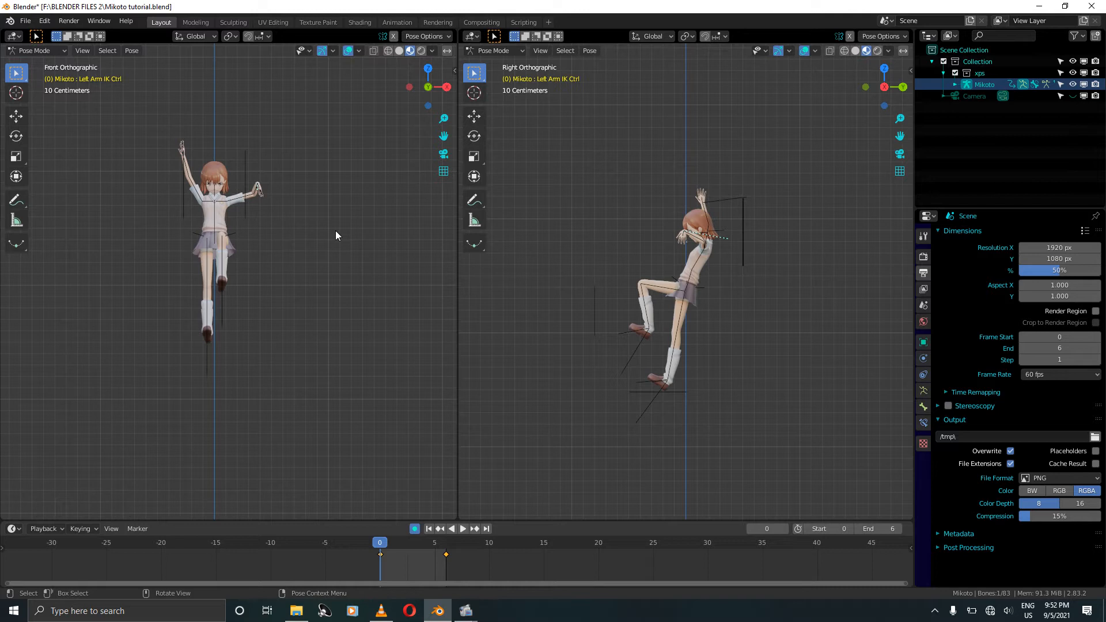
Key the raised-arm air pose and carry it to frame 2, lowering the rig
key("g")
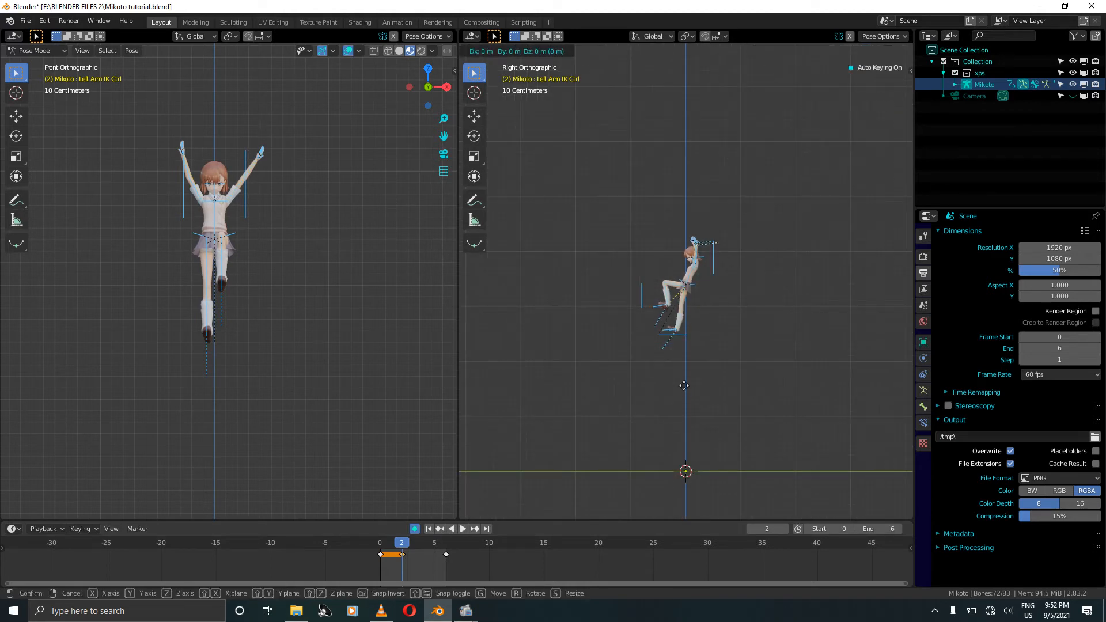
Lower the rig onto the ground and key the contact pose at frame 2
key("z")
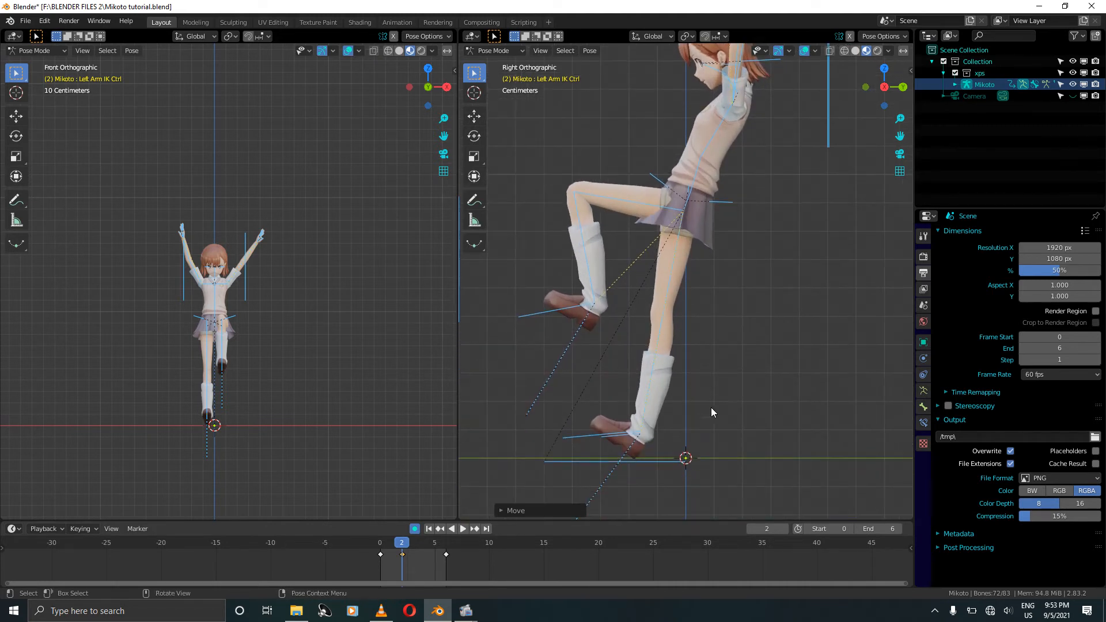
key("i")
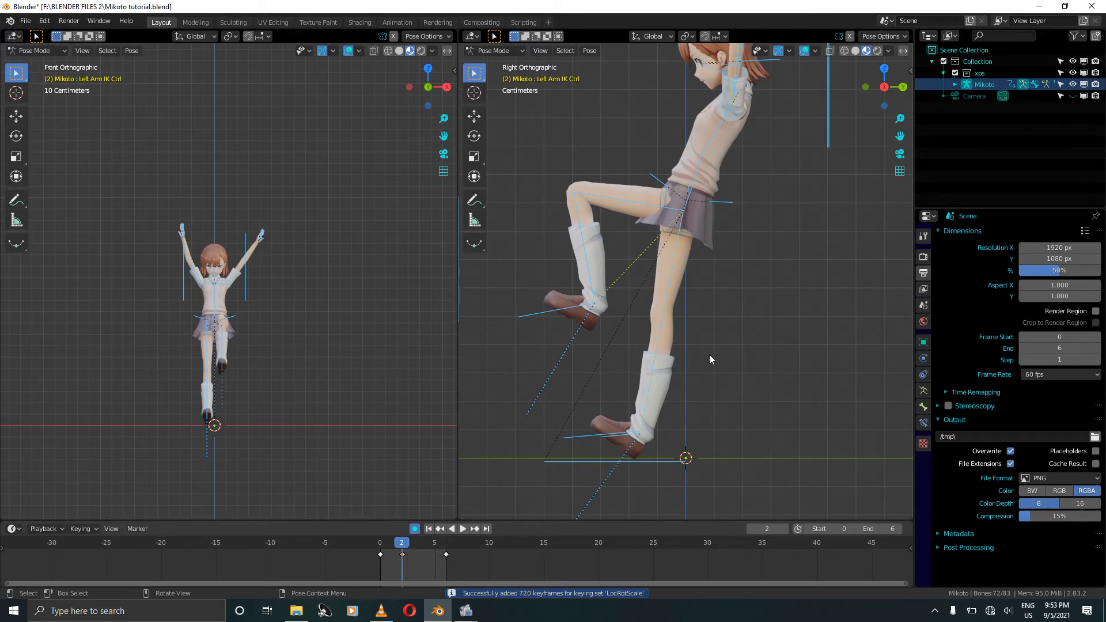
left_click(423, 541)
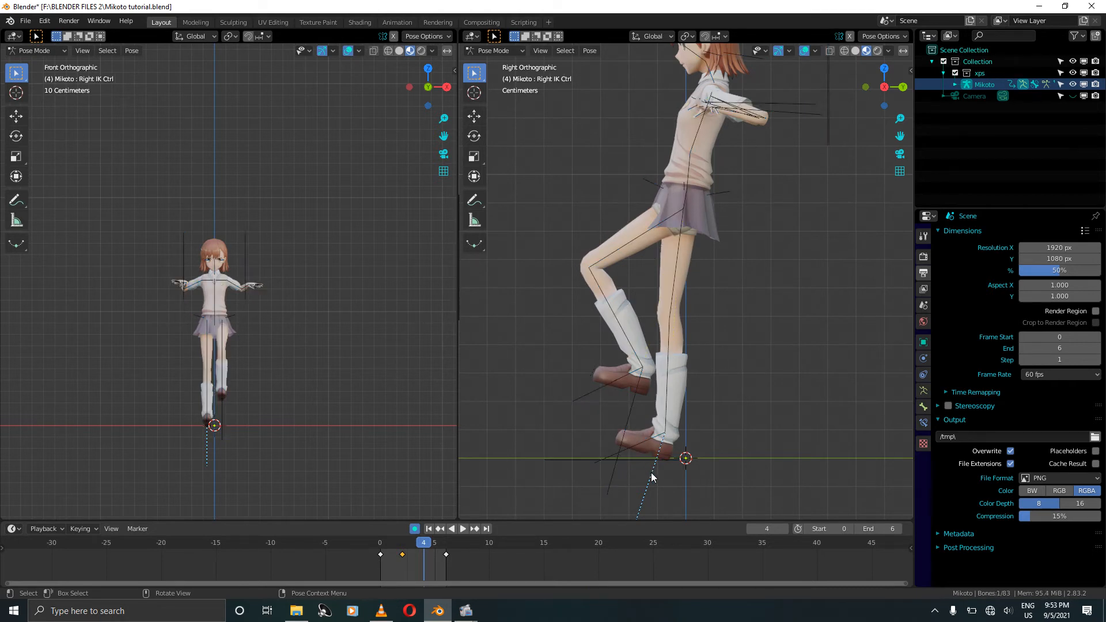
Bring the right foot IK control down flat onto the ground at frame 4
left_click_drag(663, 458, 684, 458)
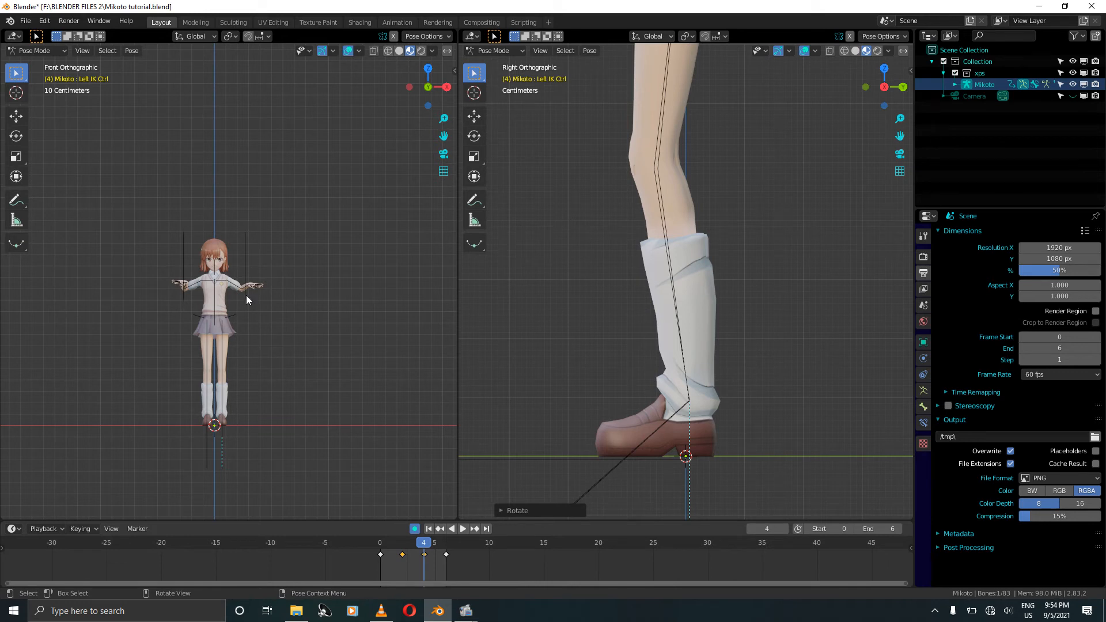
Lower the root hips and fold the spine and head forward into a crouch
scroll("down", 3)
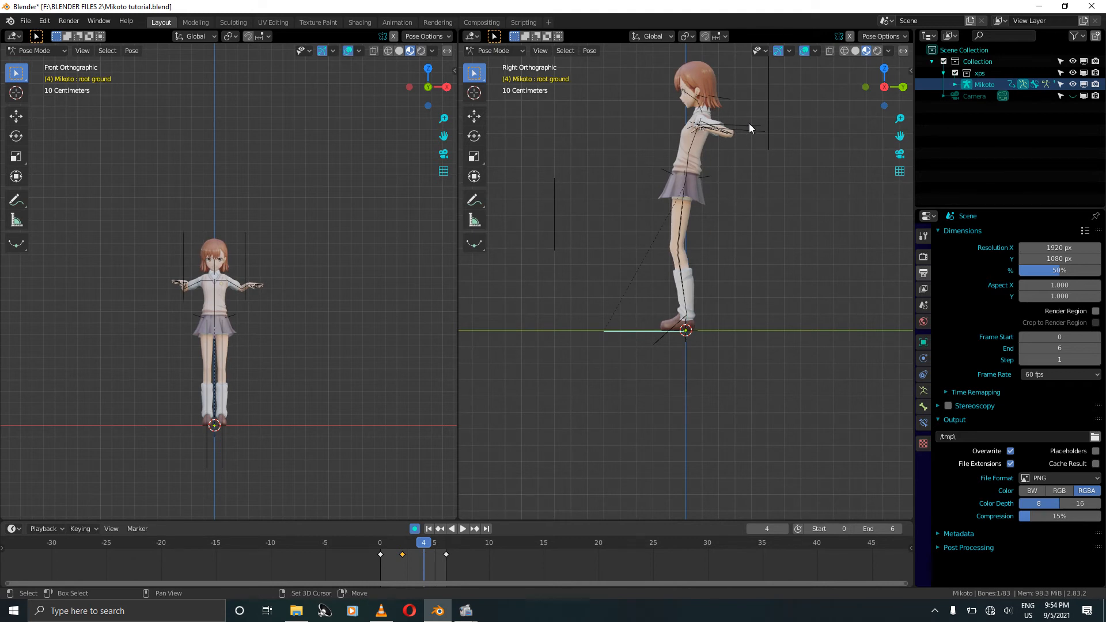
left_click(741, 125)
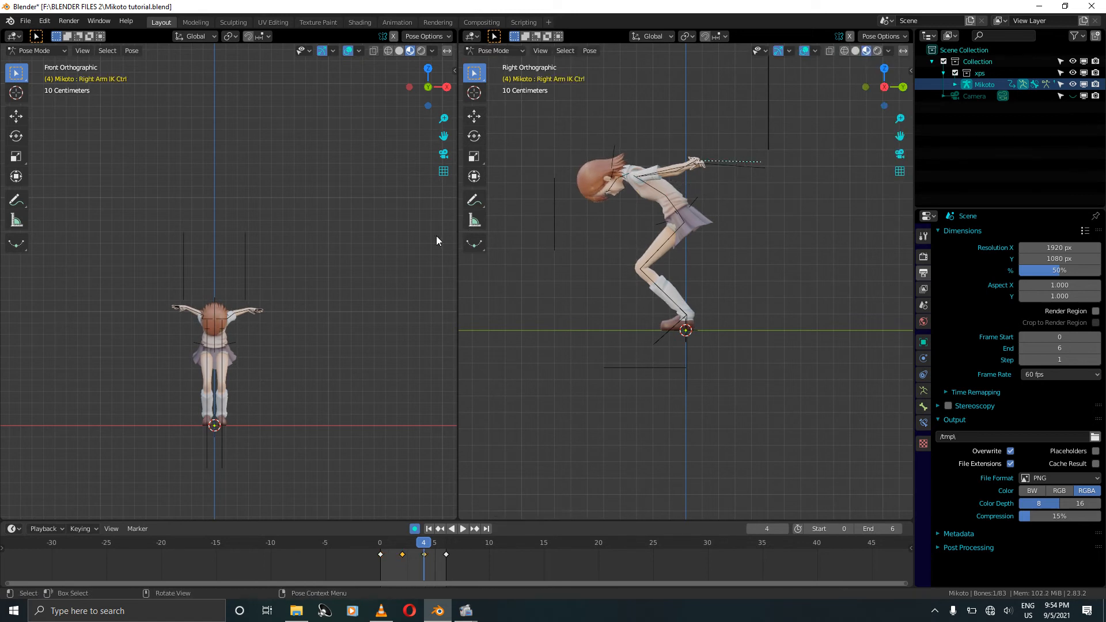
mouse_move(785, 254)
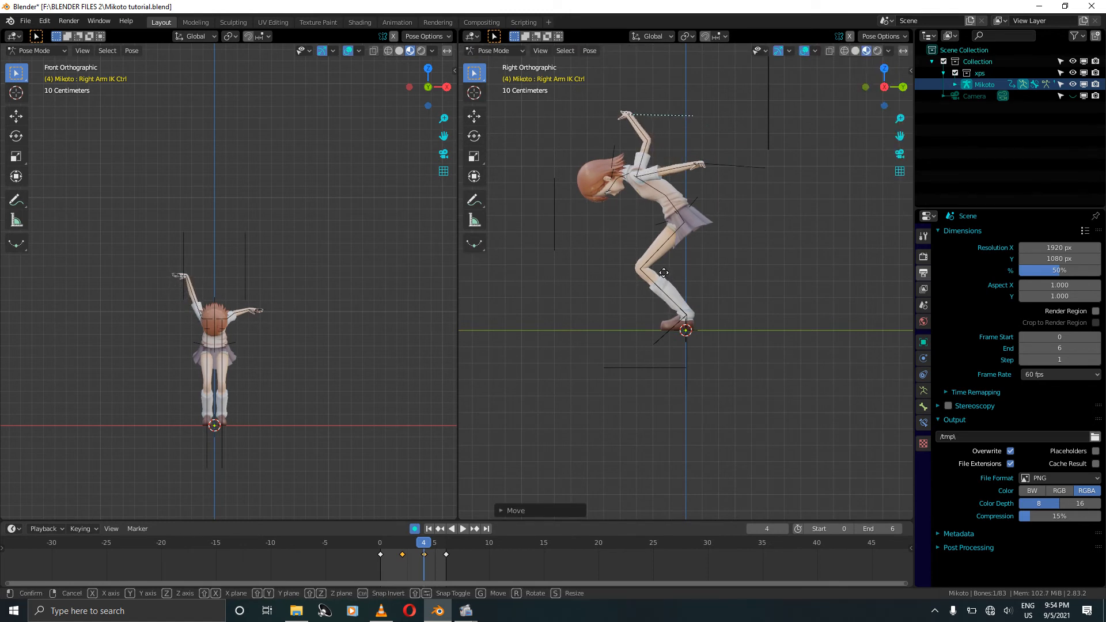
Raise the right and left arm IK controls and key the frame 4 crouch
left_click(257, 325)
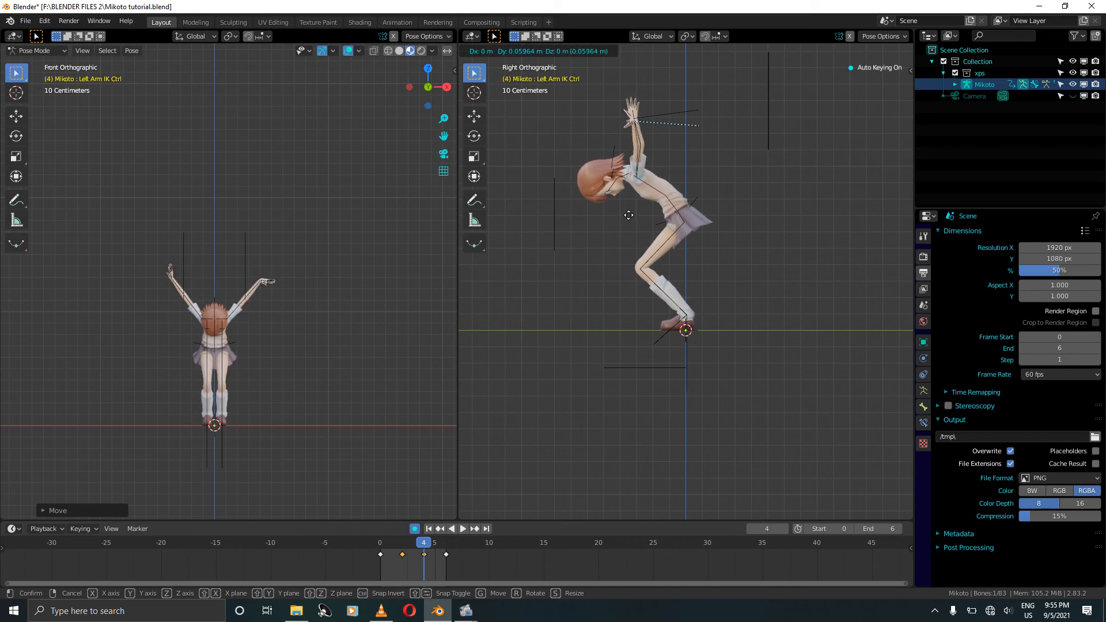
left_click(627, 214)
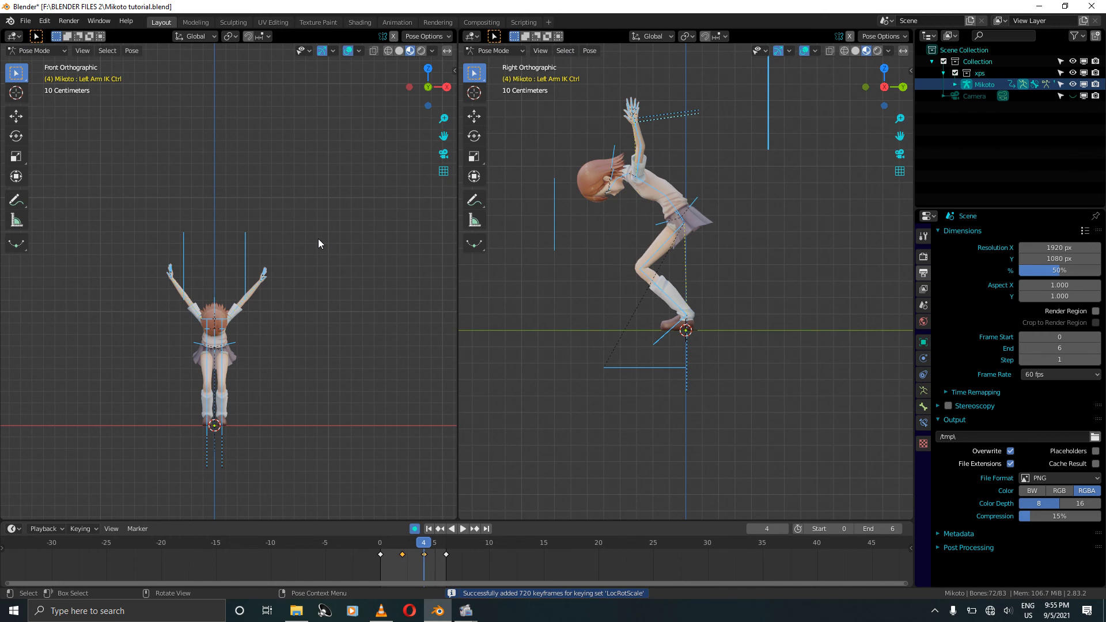
Review the poses at frames 6 and 5, then return to frame 0
left_click(475, 528)
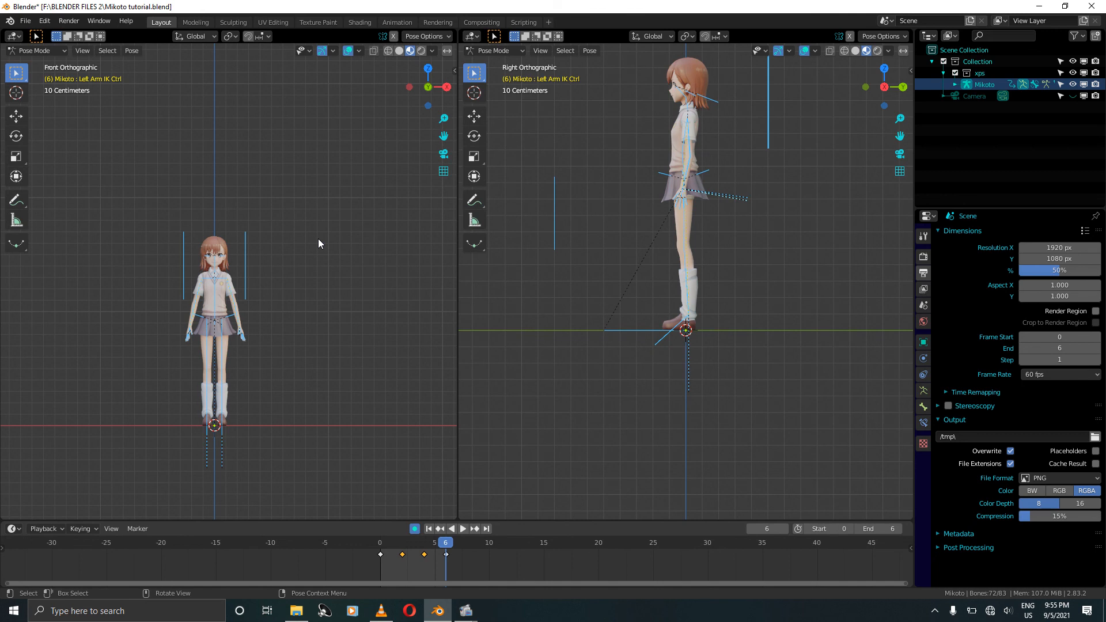
left_click(440, 528)
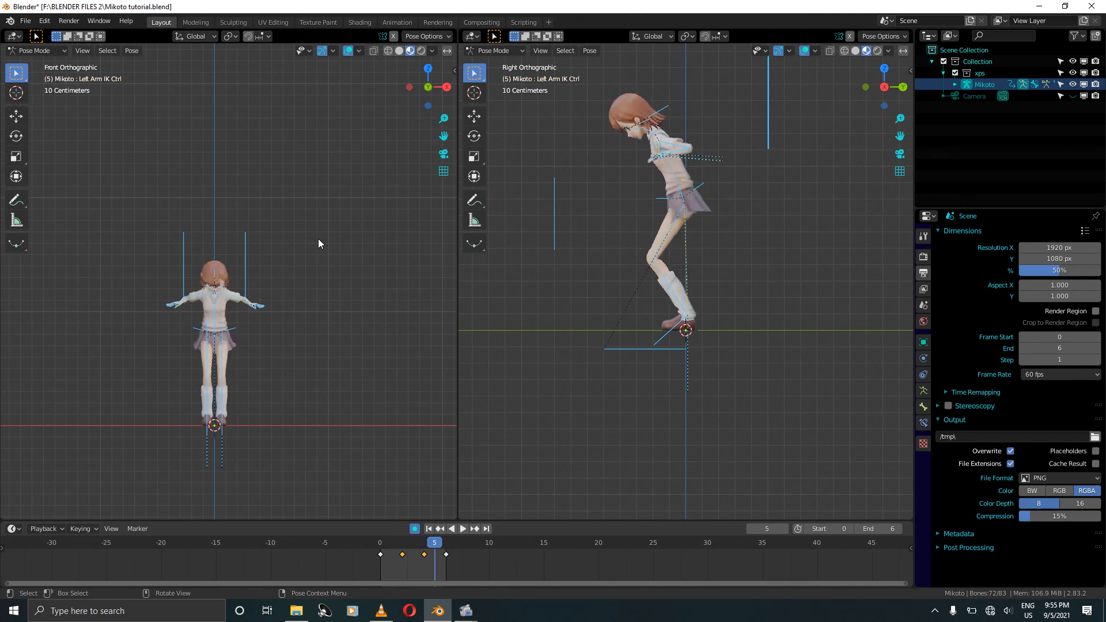
left_click(427, 528)
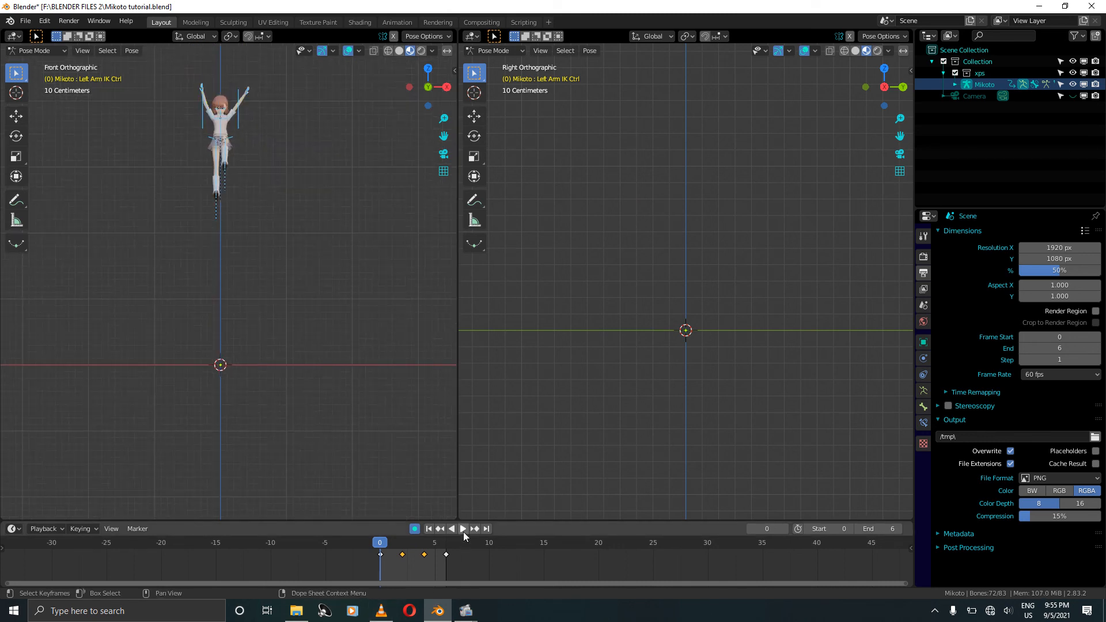
Play the six-frame jump-landing animation from the timeline
left_click(462, 528)
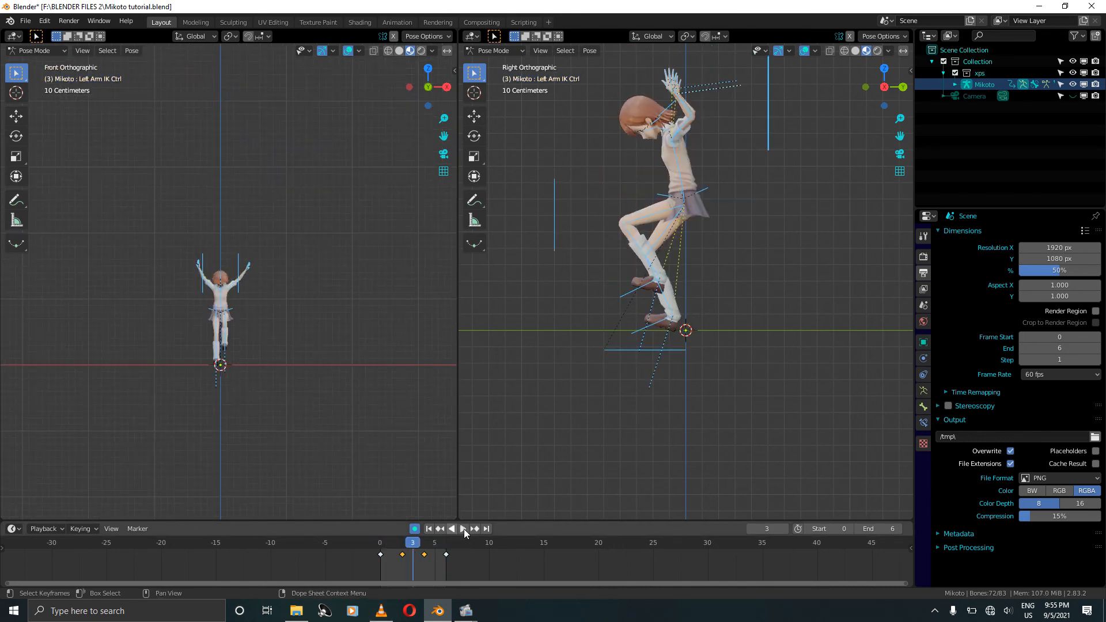
left_click(461, 528)
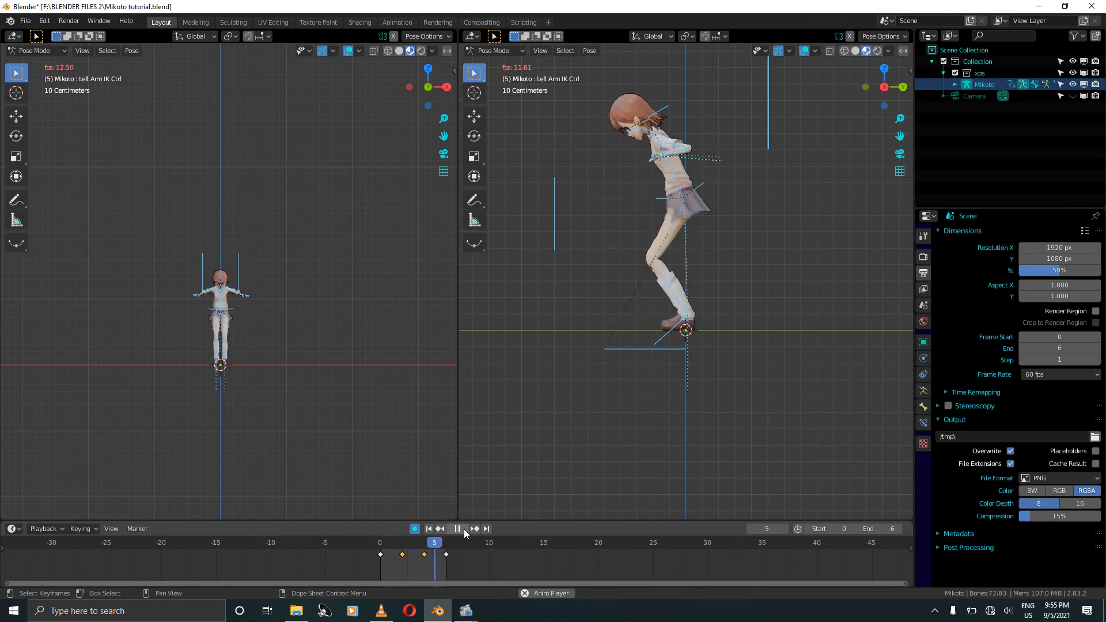